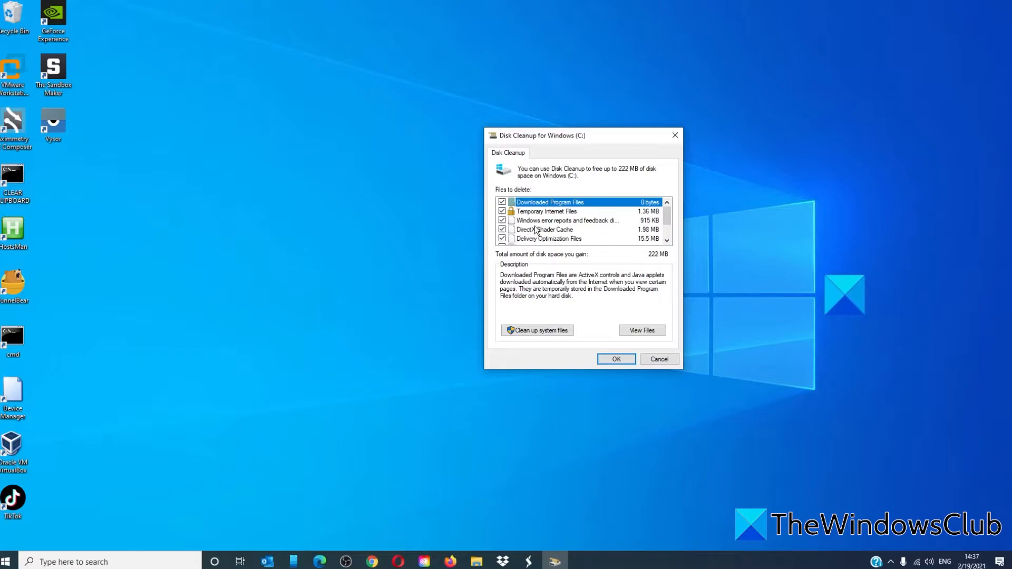
- Dismiss the Disk Cleanup for Windows (C:) dialog listing about 222 MB of files
left_click(615, 359)
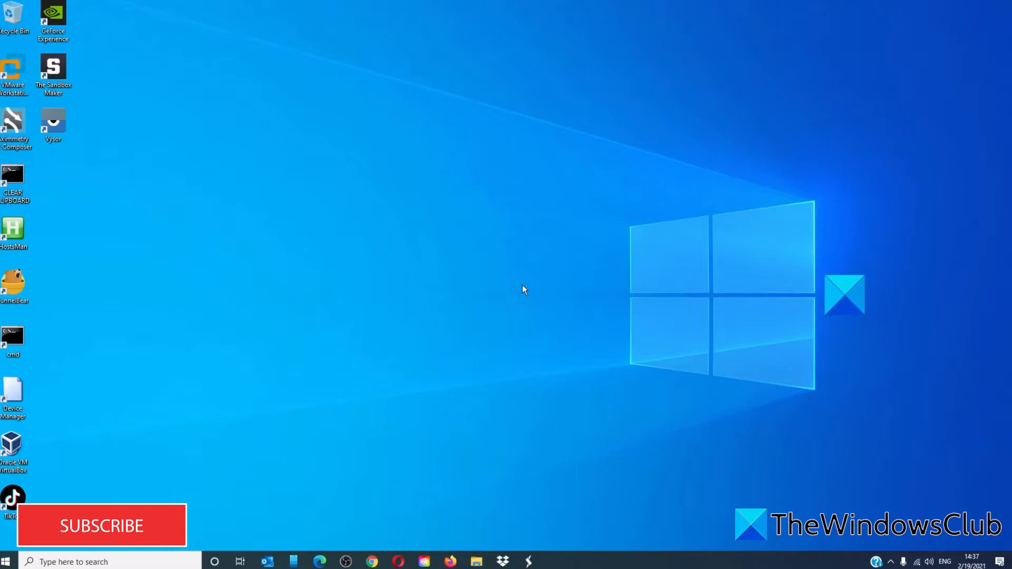
mouse_move(487, 298)
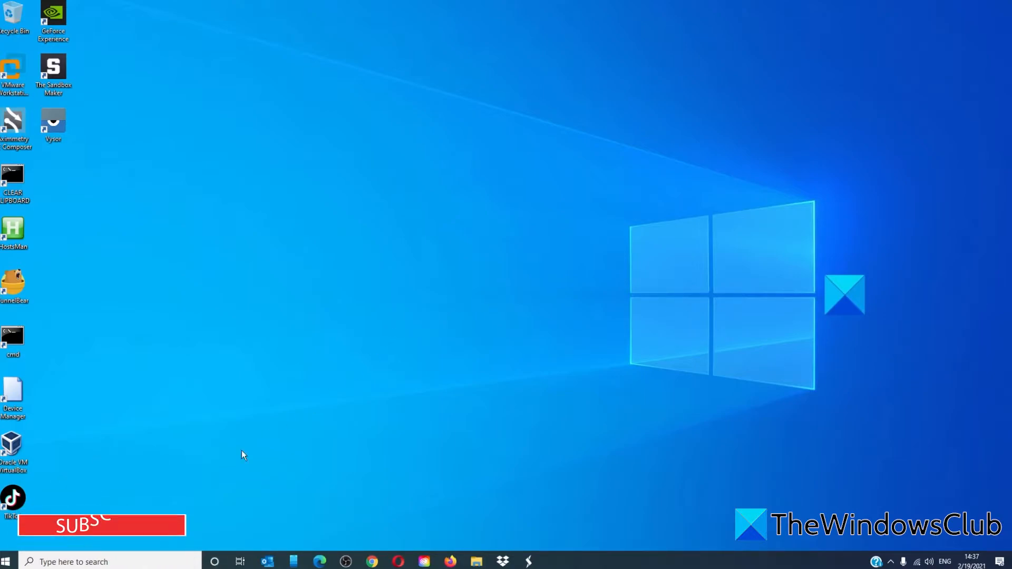
- Review Windows Update Advanced options under Update & Security, then close Settings
left_click(8, 561)
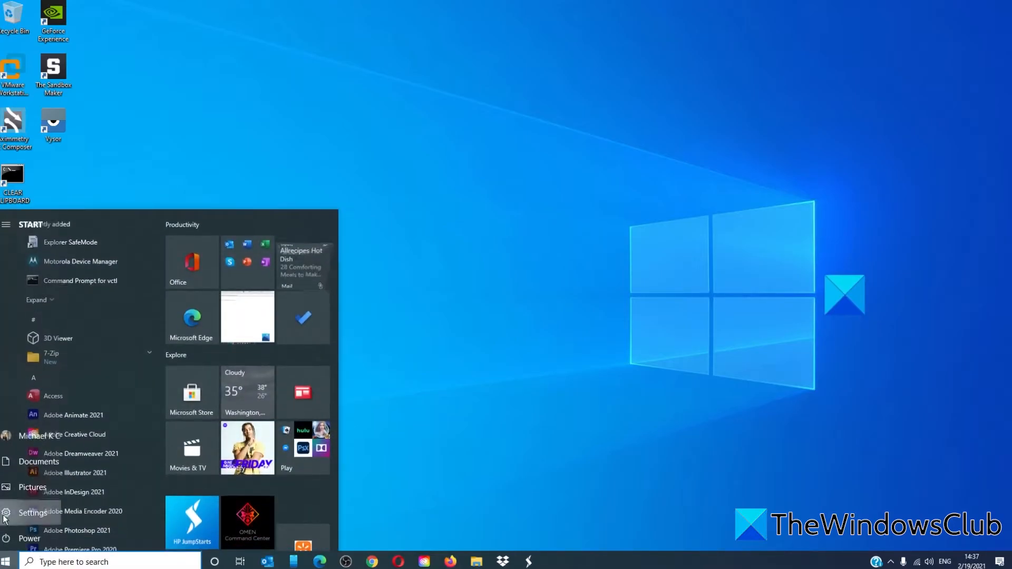
left_click(28, 513)
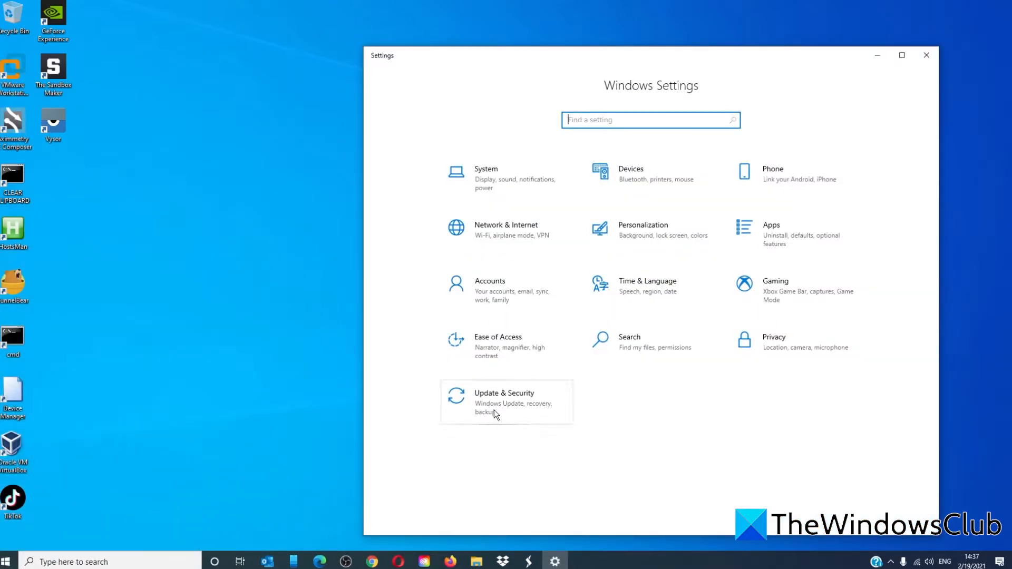
left_click(504, 400)
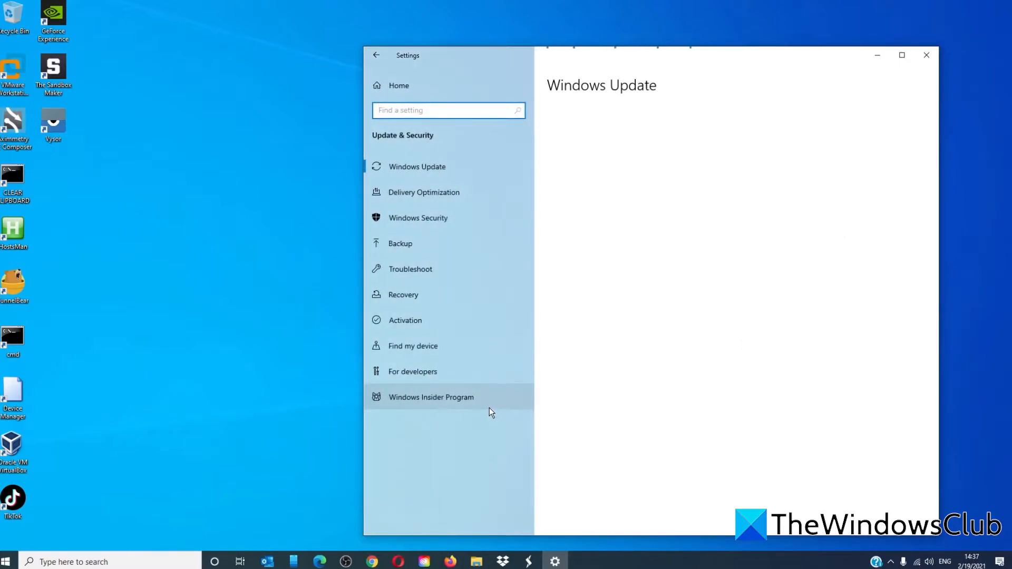
left_click(417, 167)
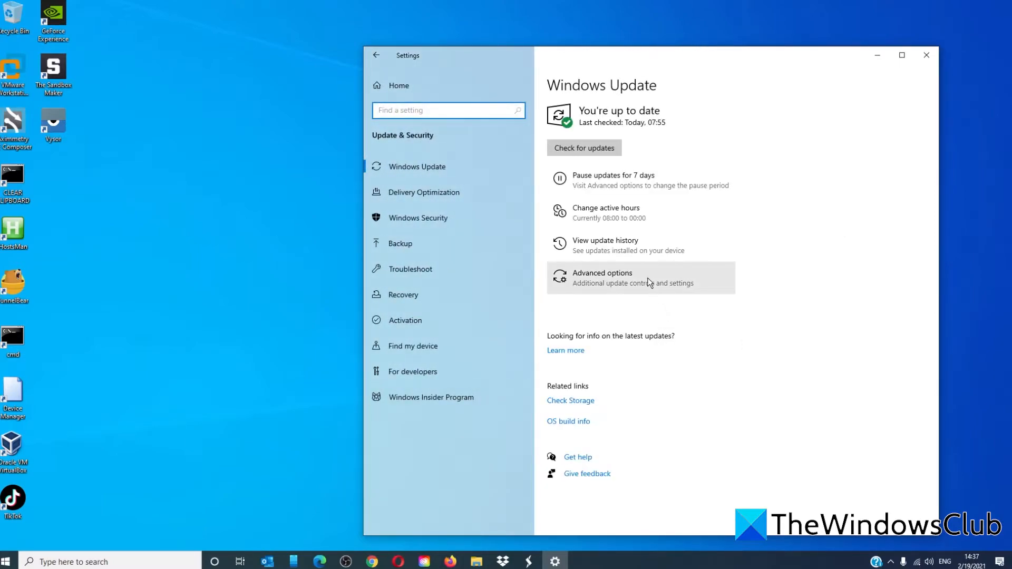
left_click(601, 276)
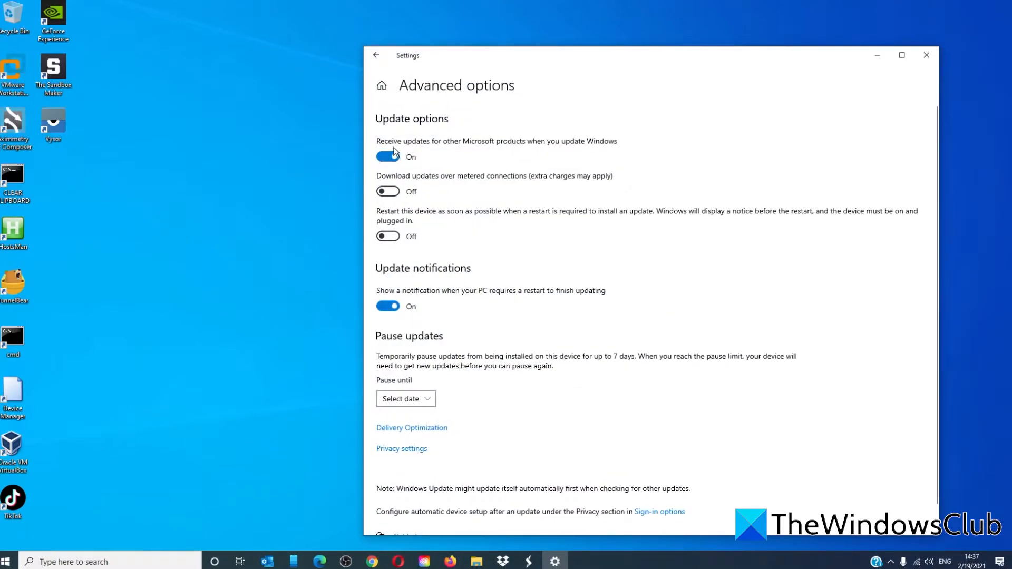
mouse_move(559, 149)
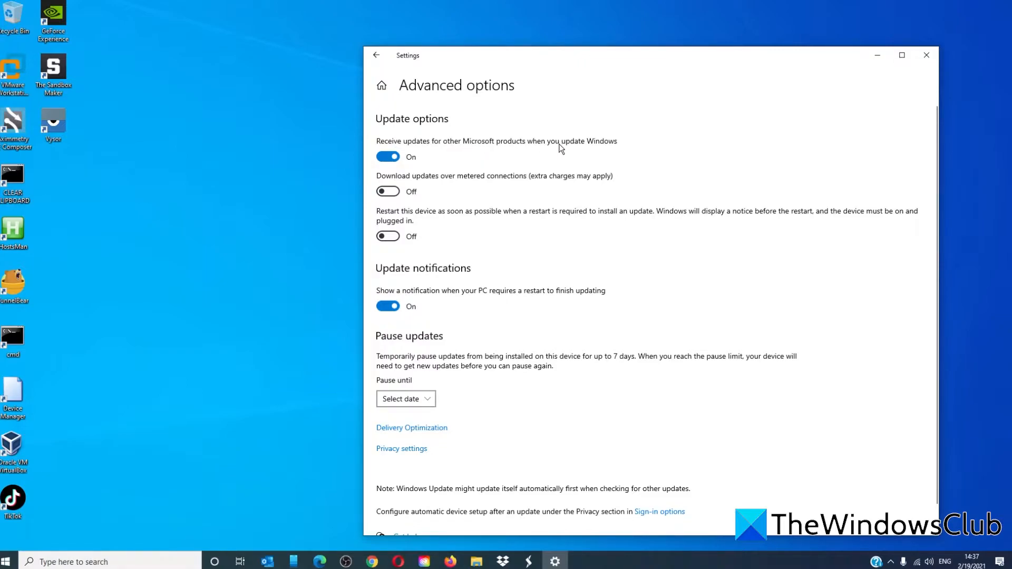
mouse_move(614, 148)
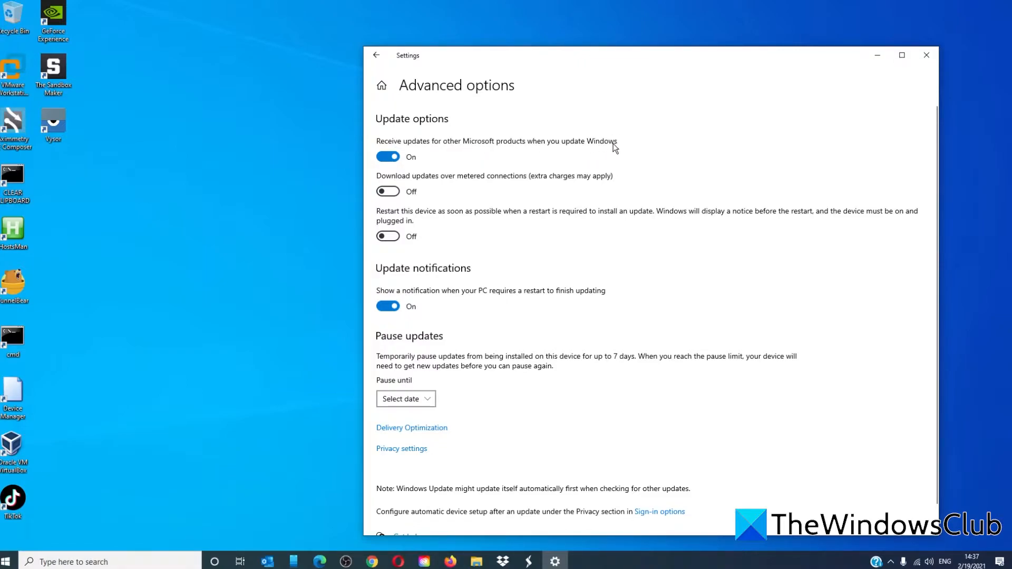
mouse_move(888, 251)
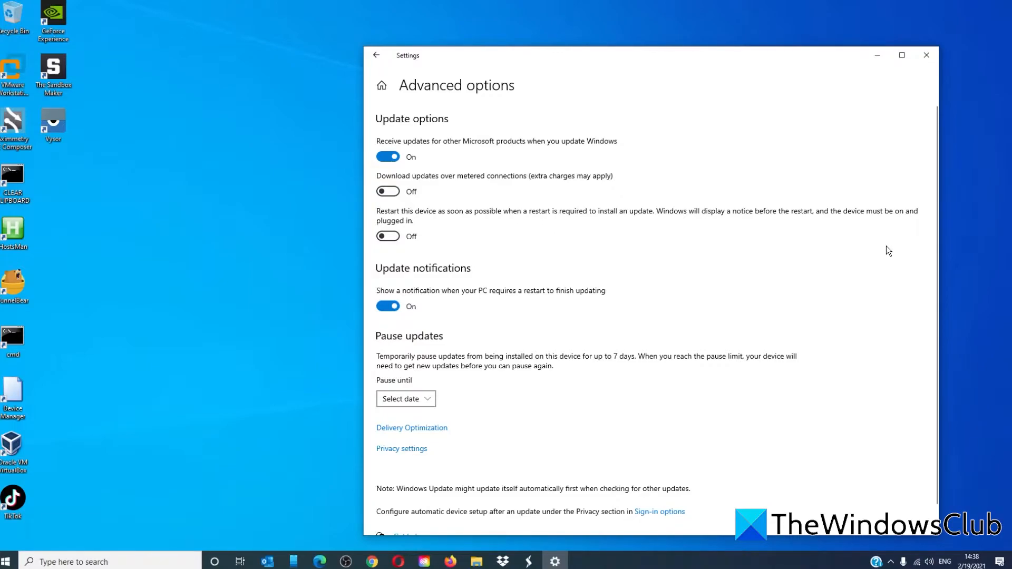
mouse_move(968, 262)
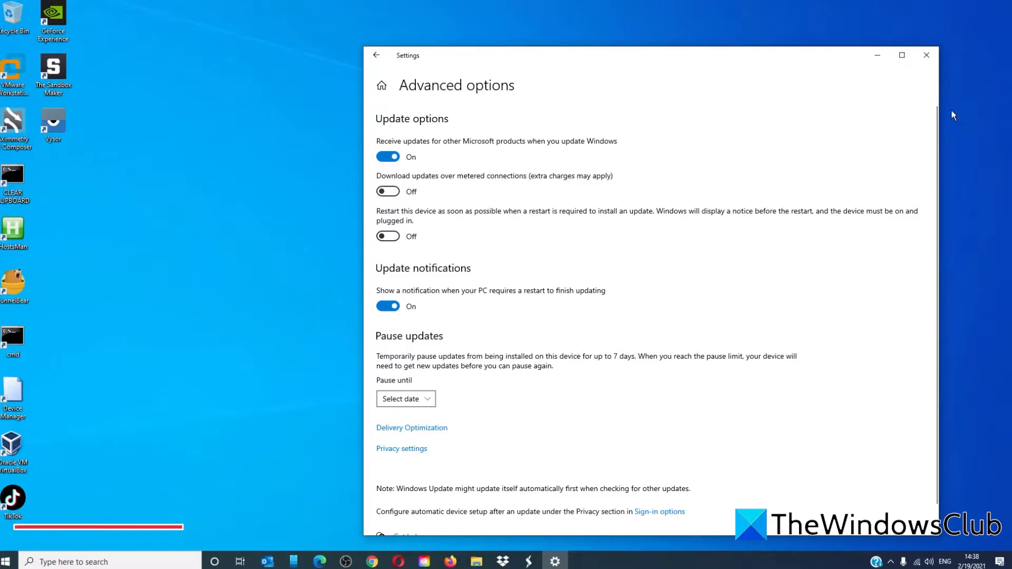
left_click(925, 54)
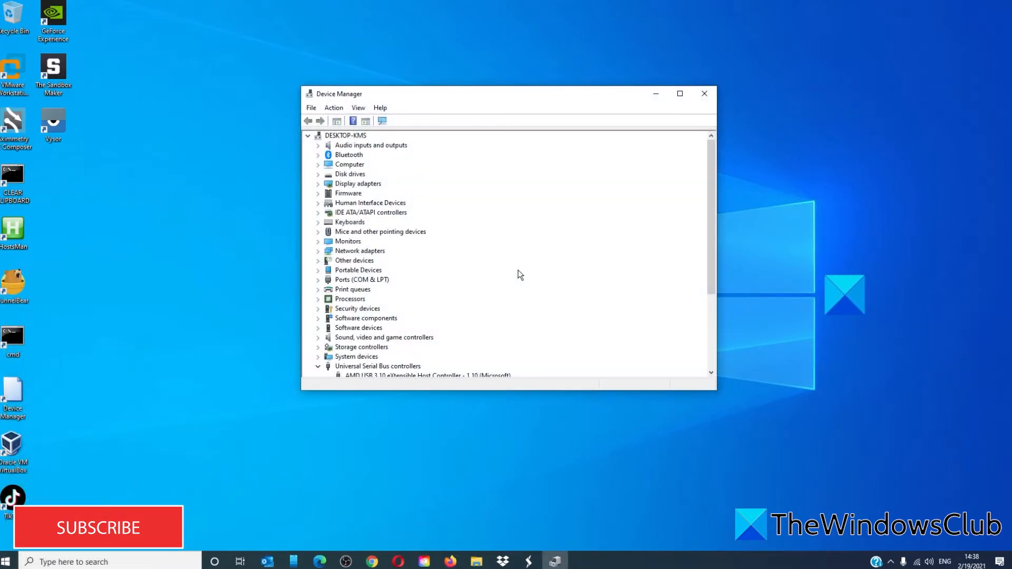
mouse_move(520, 287)
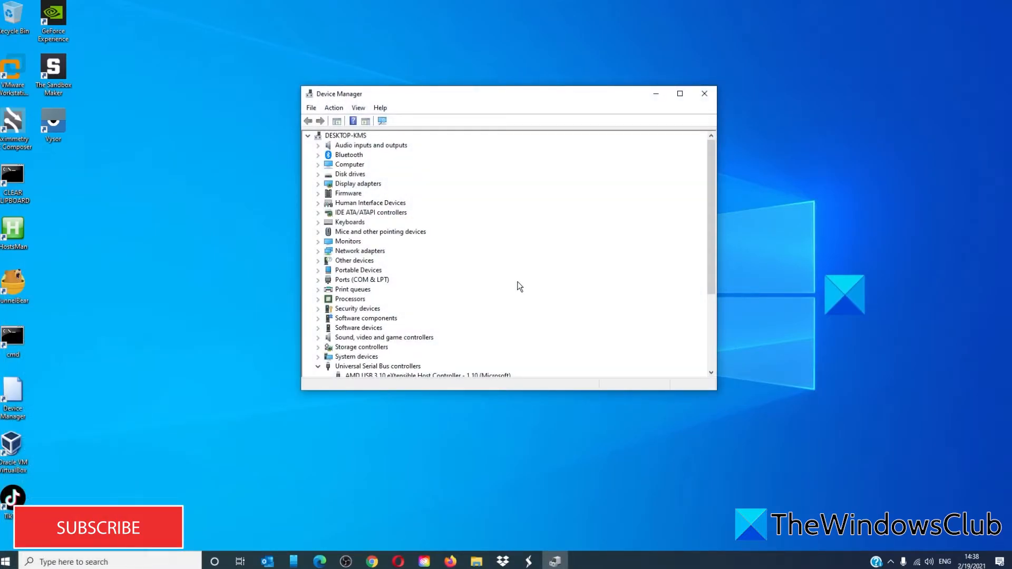
- Expand USB controllers and cancel the Unknown USB Device driver update wizard
left_click(318, 144)
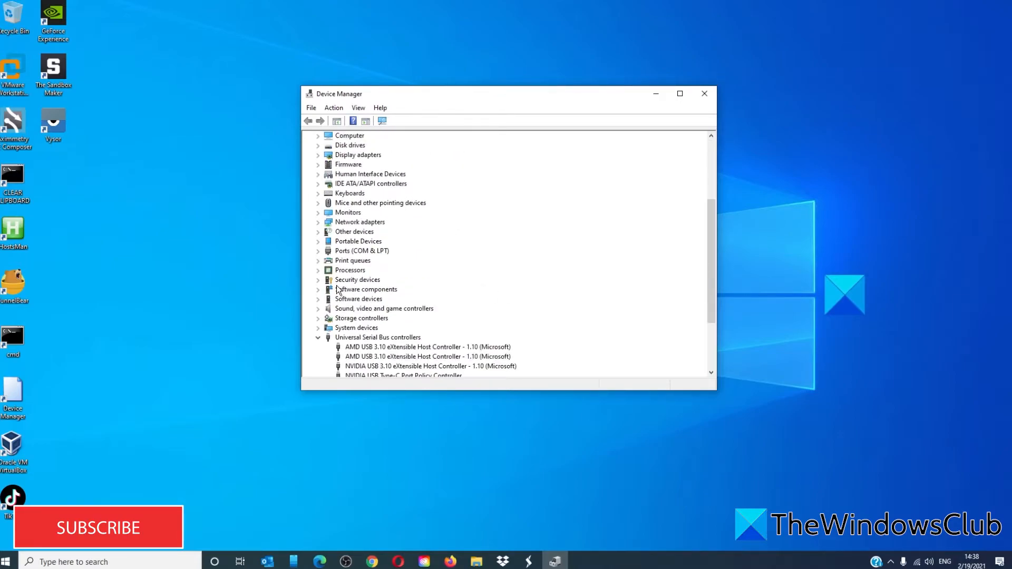
left_click(403, 298)
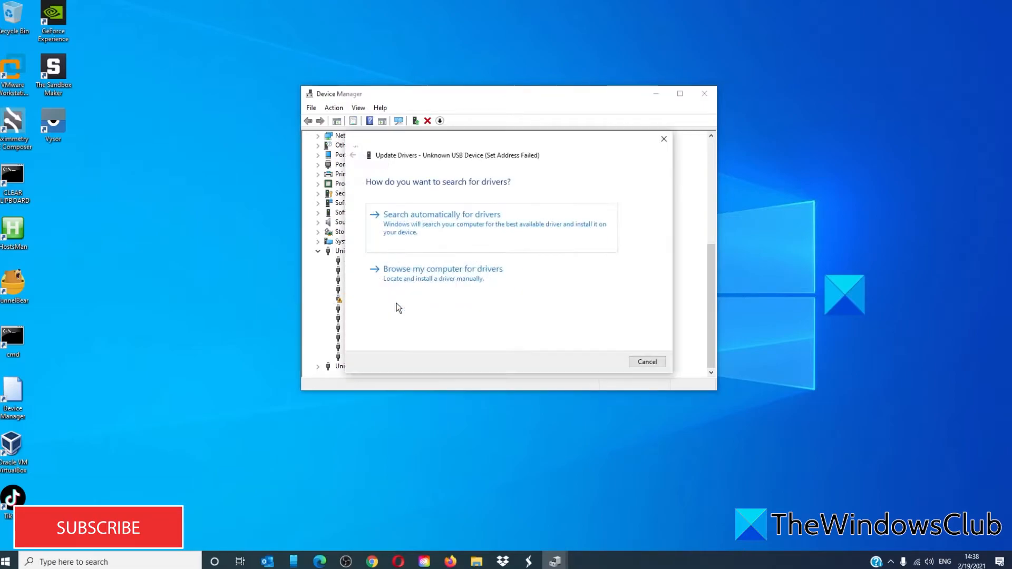
left_click(704, 94)
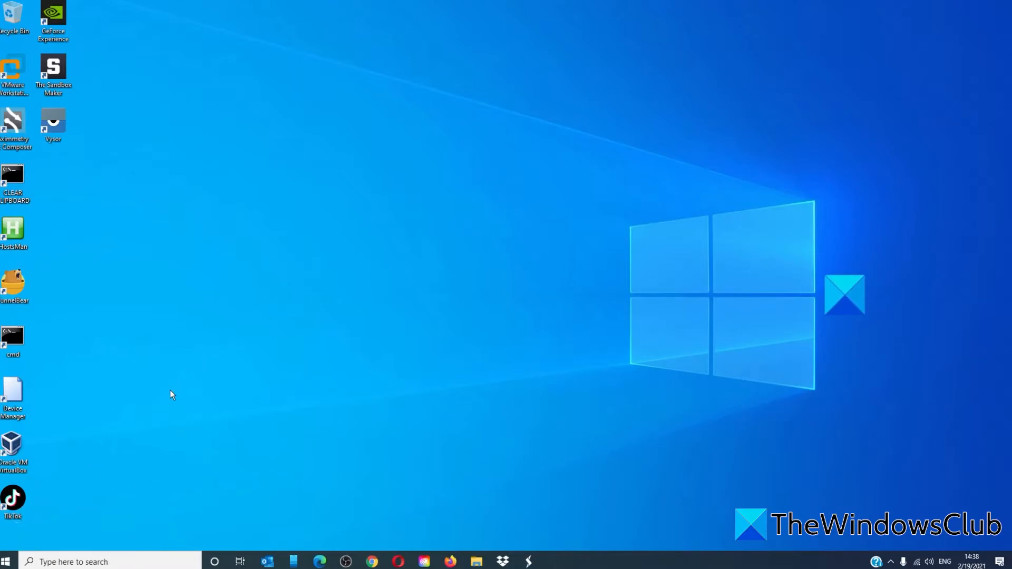
- Open Services and check Background Intelligent Transfer Service is Automatic (Delayed Start) and running
type("SER")
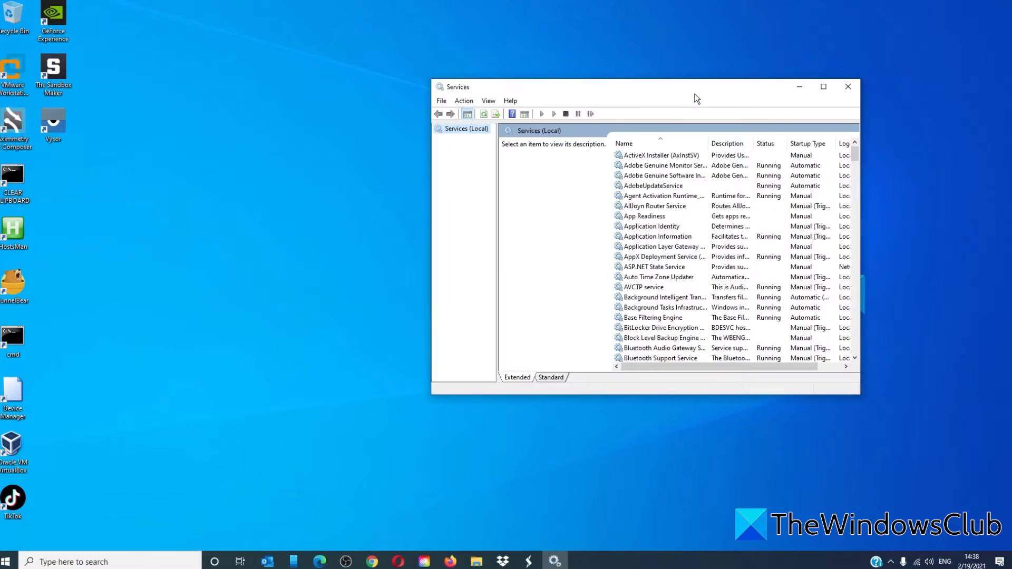
mouse_move(665, 108)
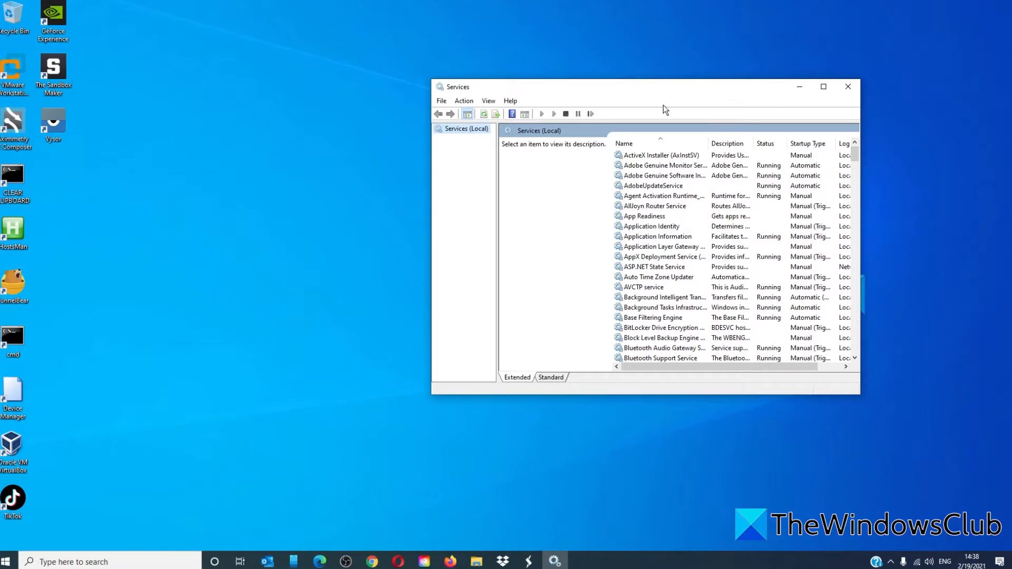
mouse_move(683, 189)
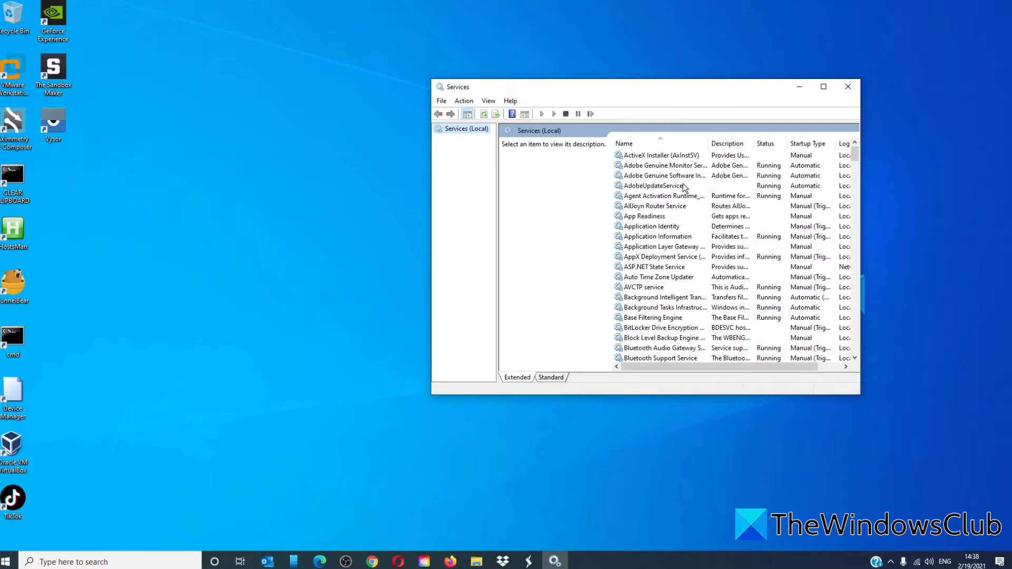
scroll("down", 3)
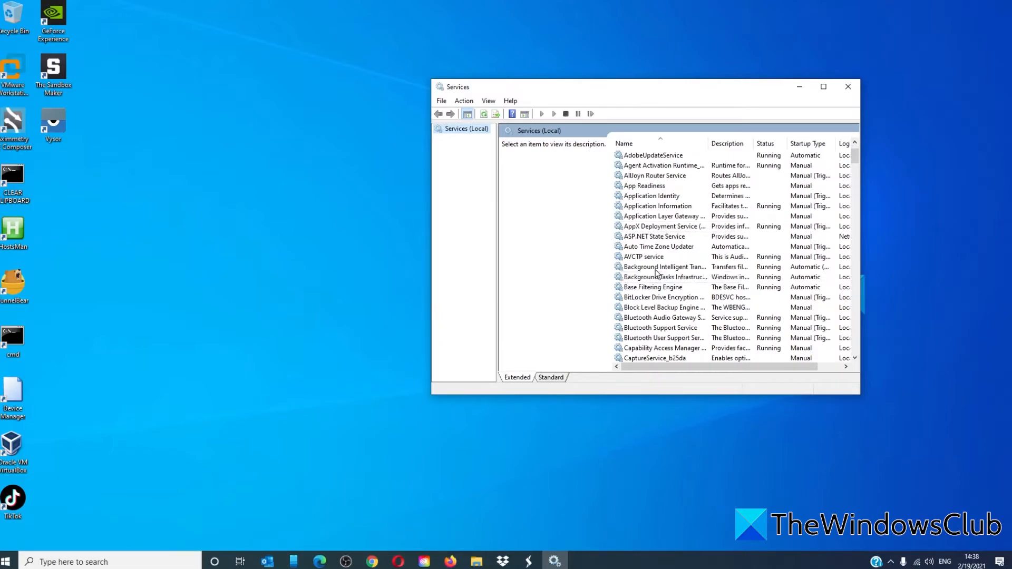
double_click(664, 267)
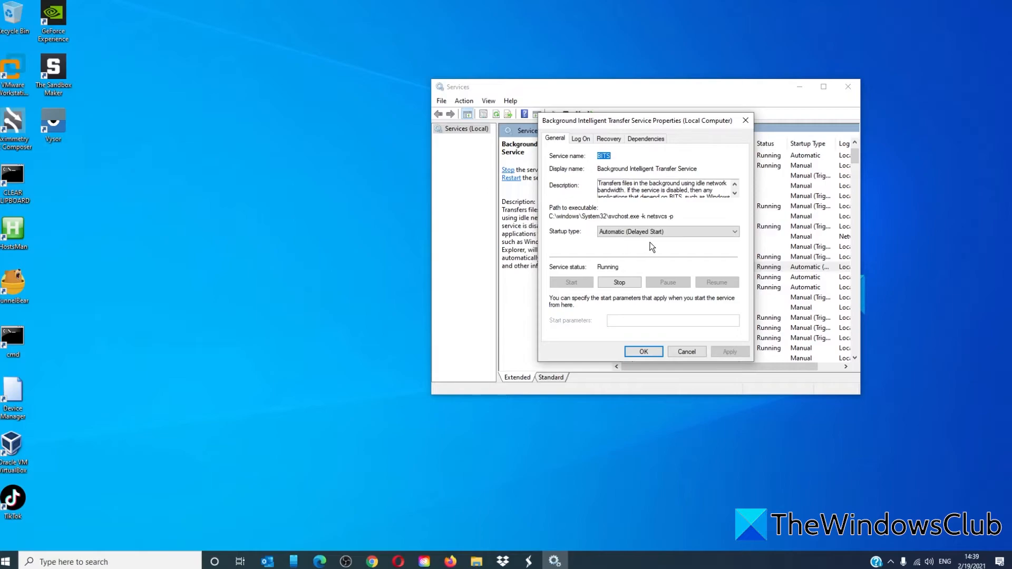
mouse_move(679, 342)
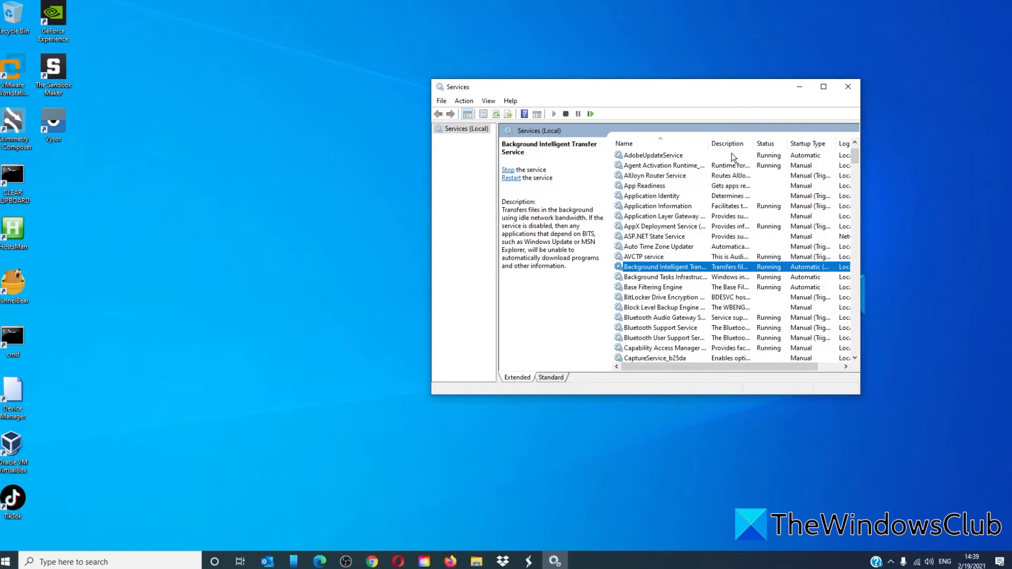
- Verify Windows Update and Cryptographic Services are running and automatic, then close Services
scroll("down", 3)
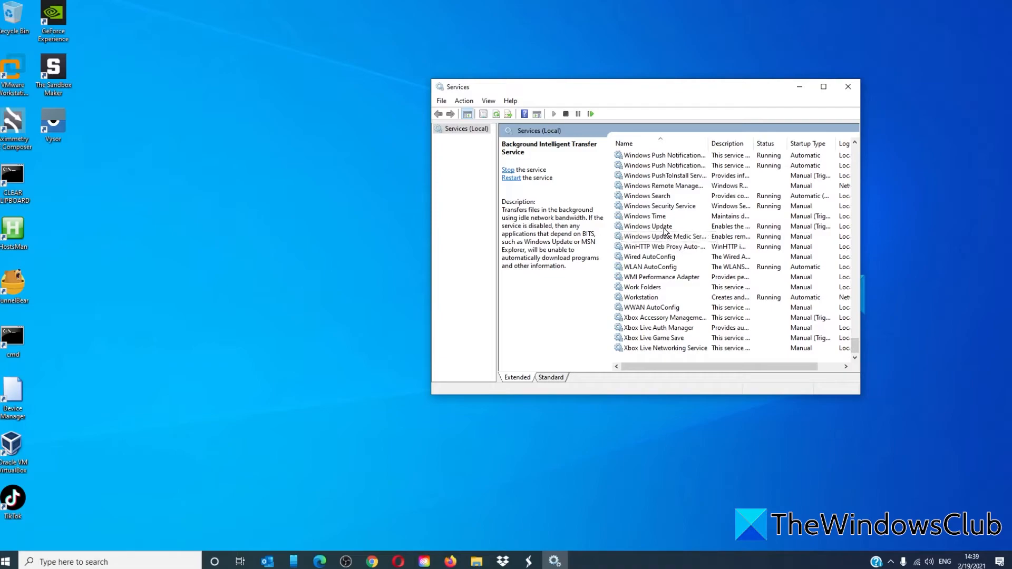
left_click(648, 226)
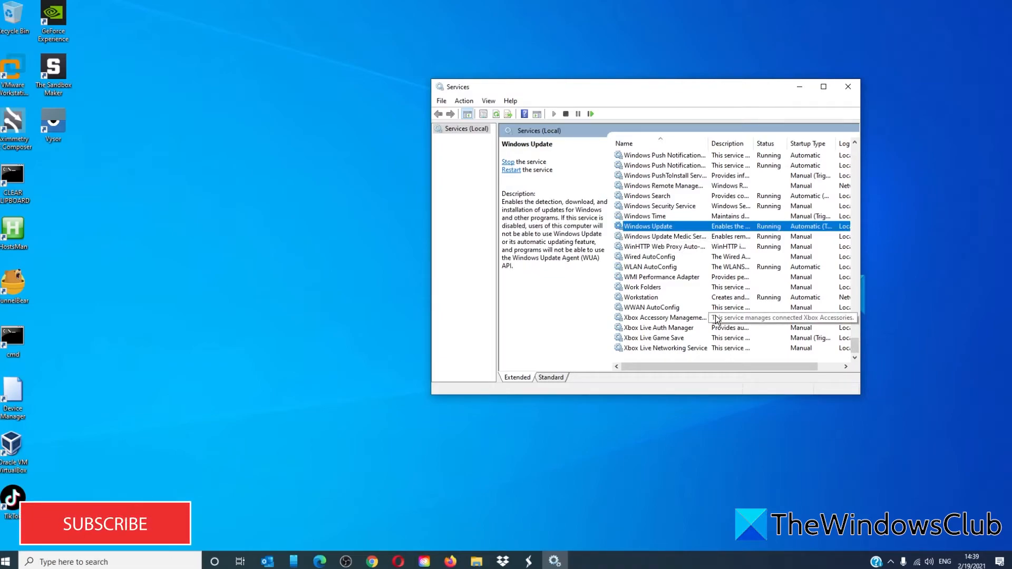
mouse_move(846, 288)
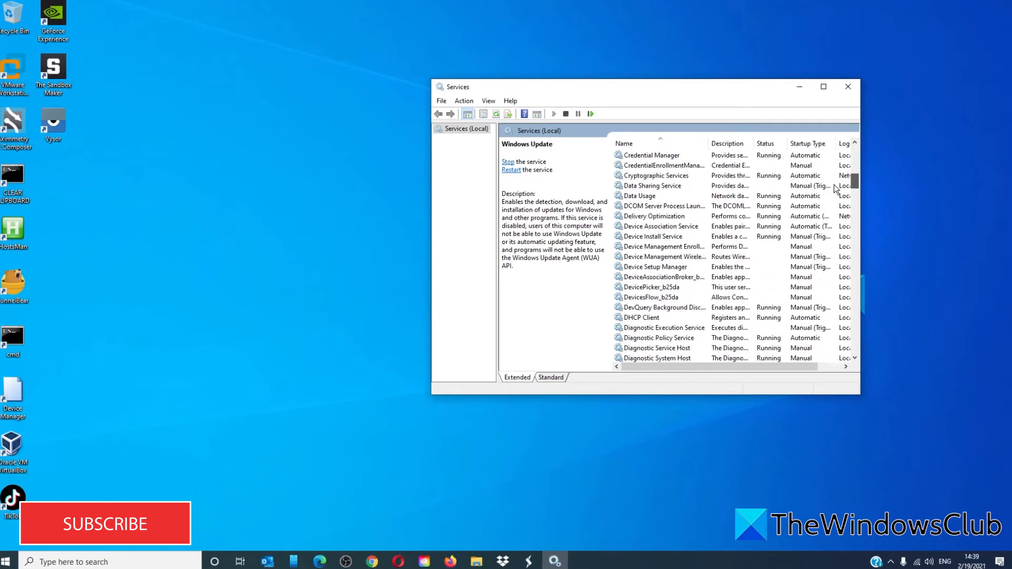
double_click(653, 176)
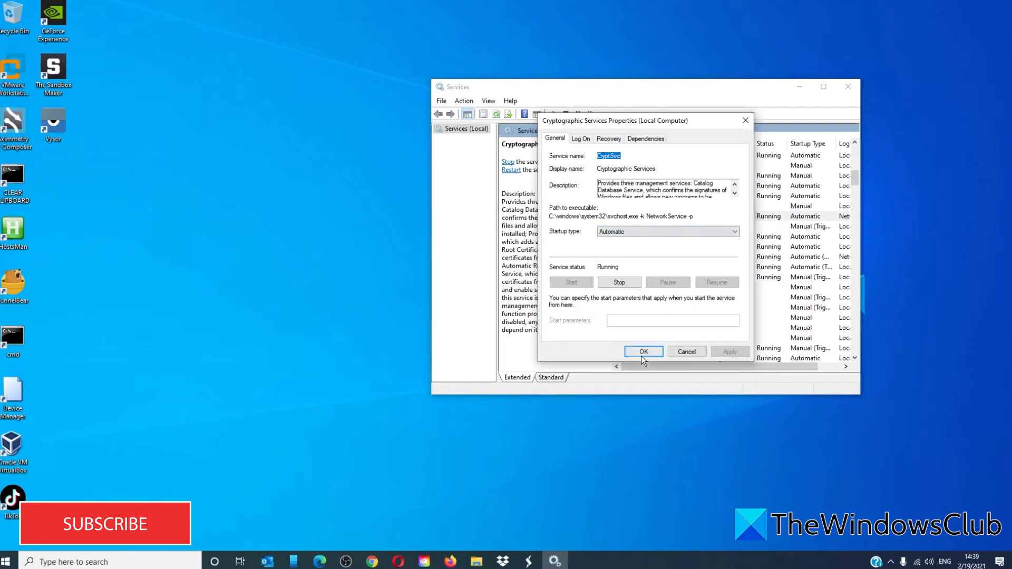
left_click(642, 351)
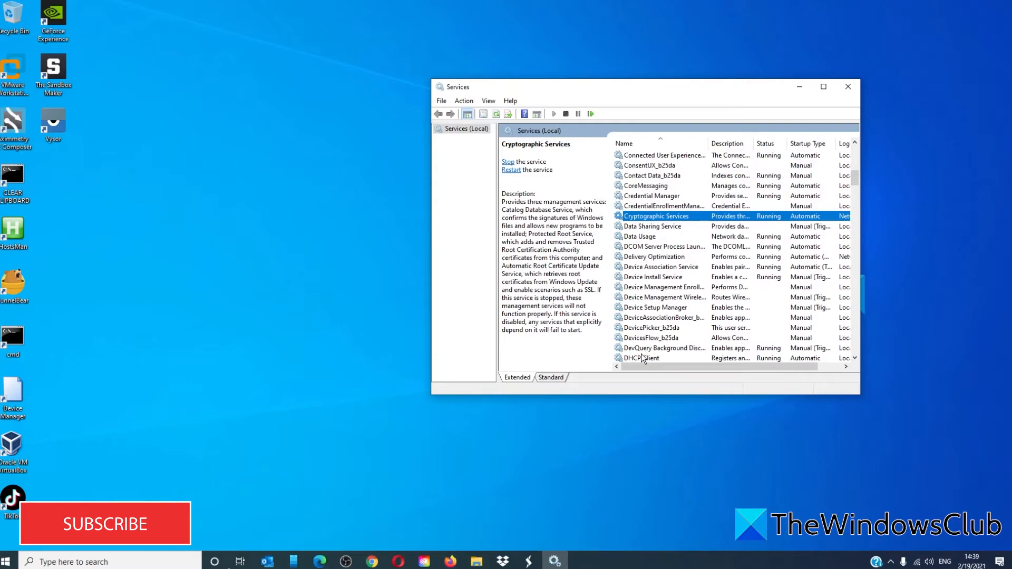
mouse_move(742, 290)
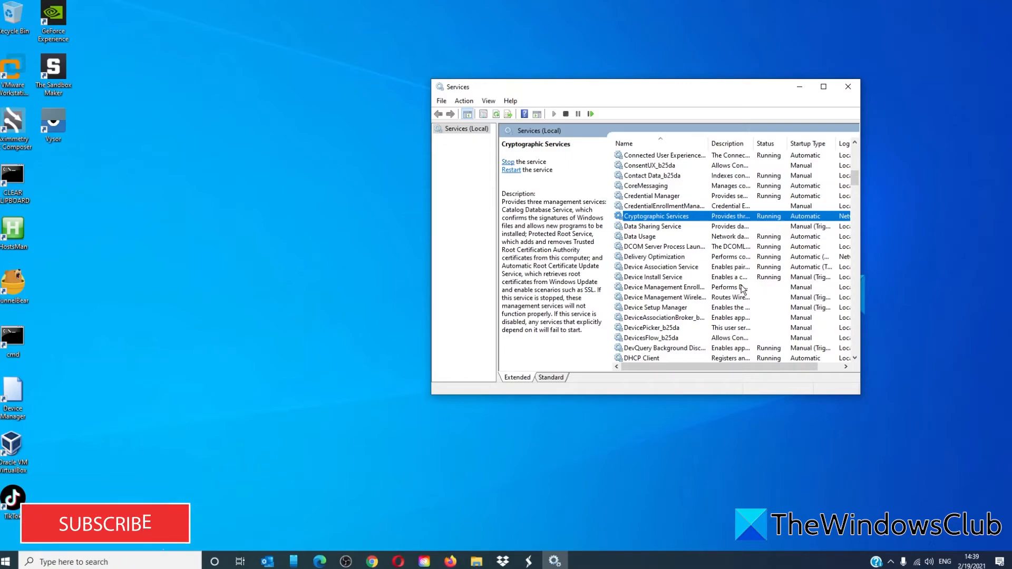
left_click(847, 86)
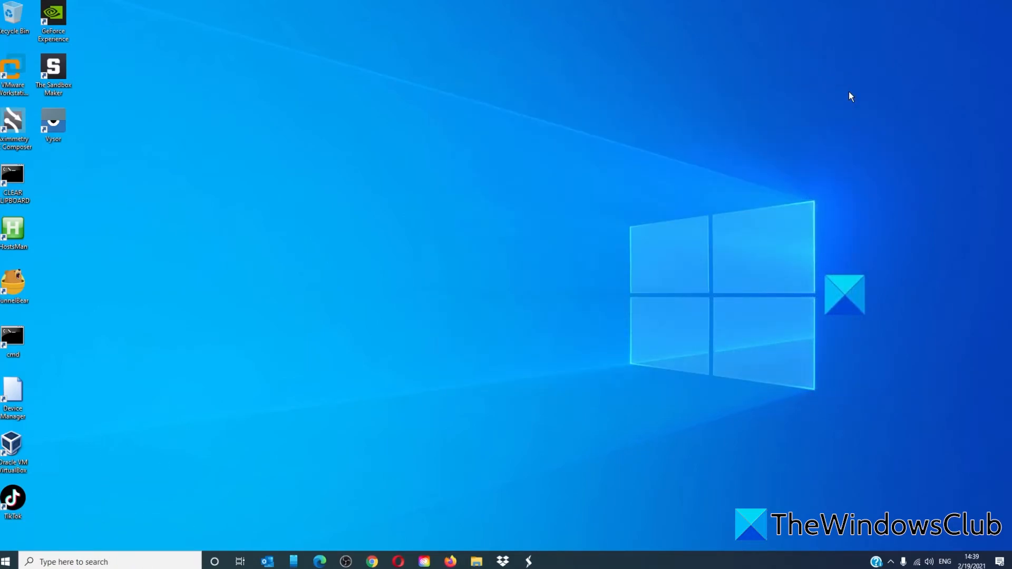
mouse_move(193, 526)
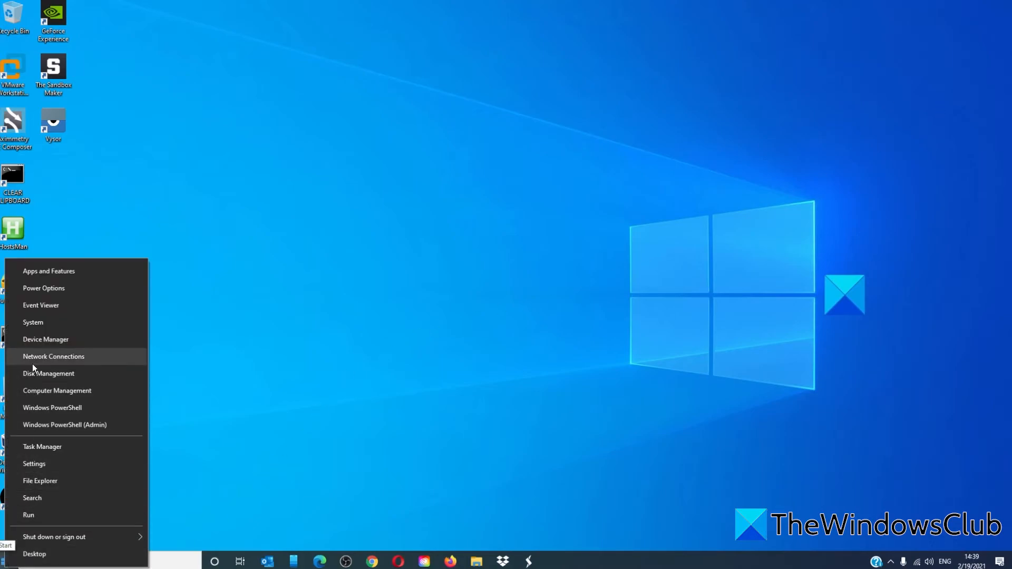
mouse_move(45, 340)
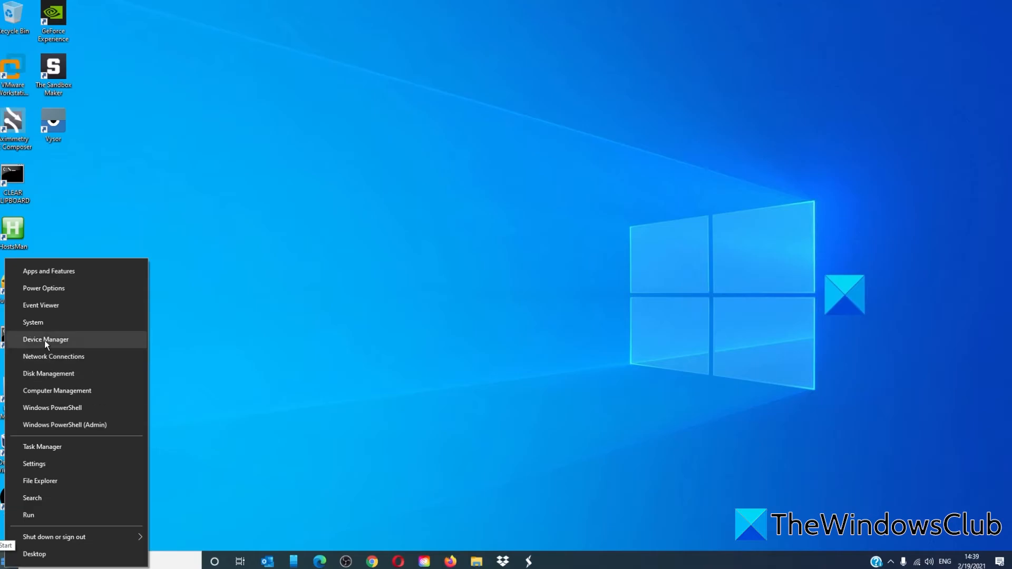
- Launch Device Manager to browse the computer's hardware categories
left_click(46, 340)
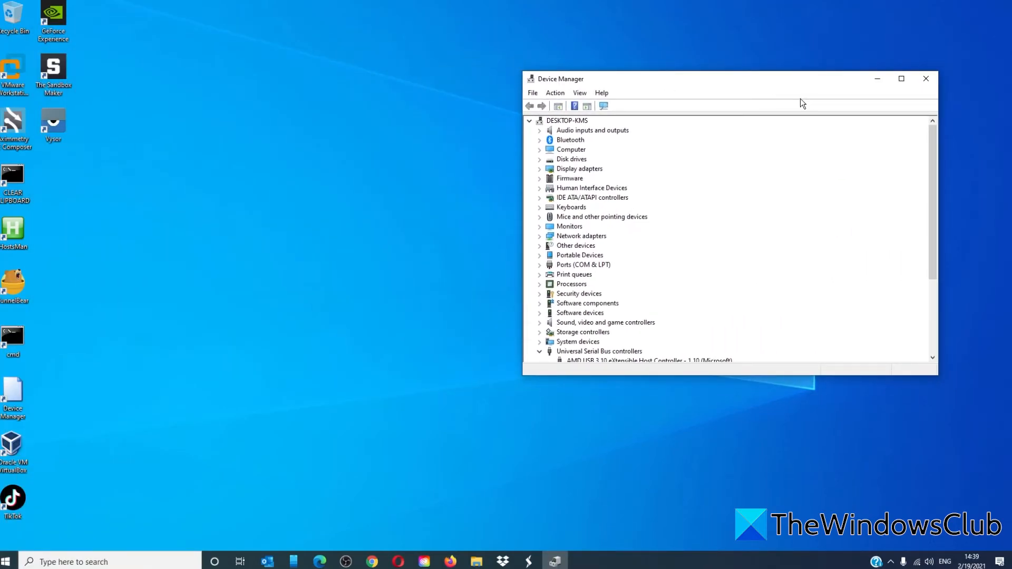
mouse_move(538, 242)
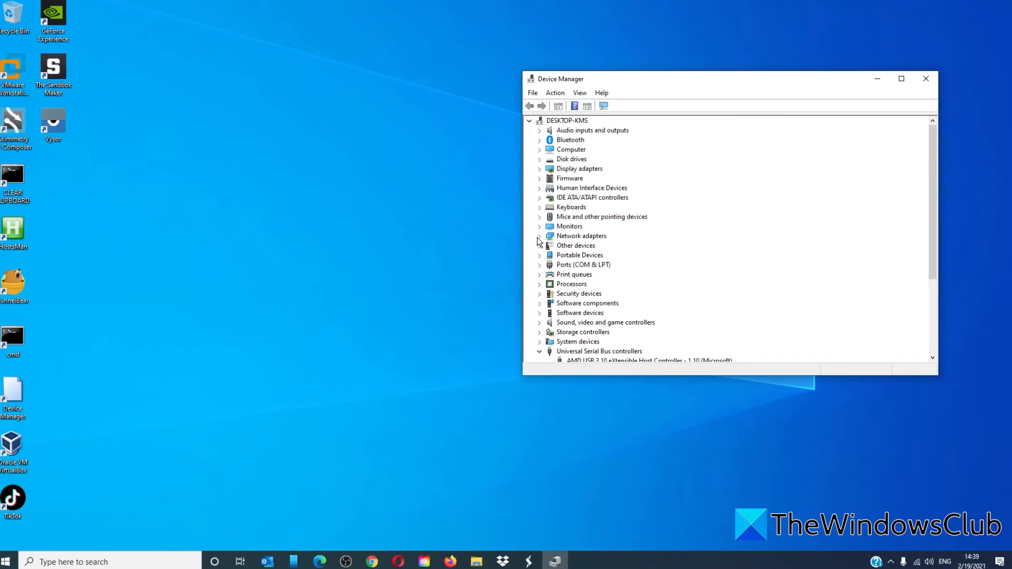
left_click(539, 236)
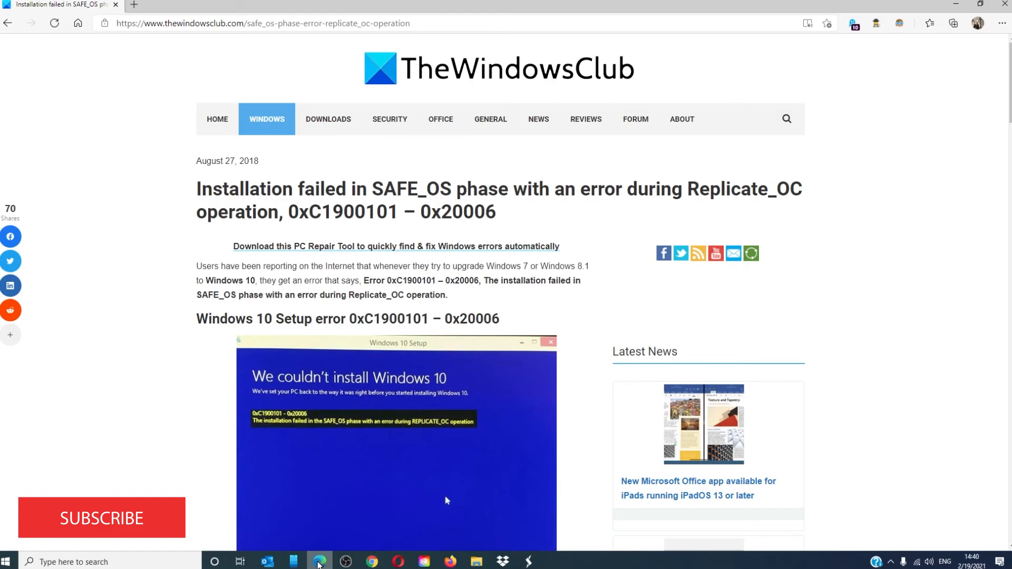
mouse_move(103, 532)
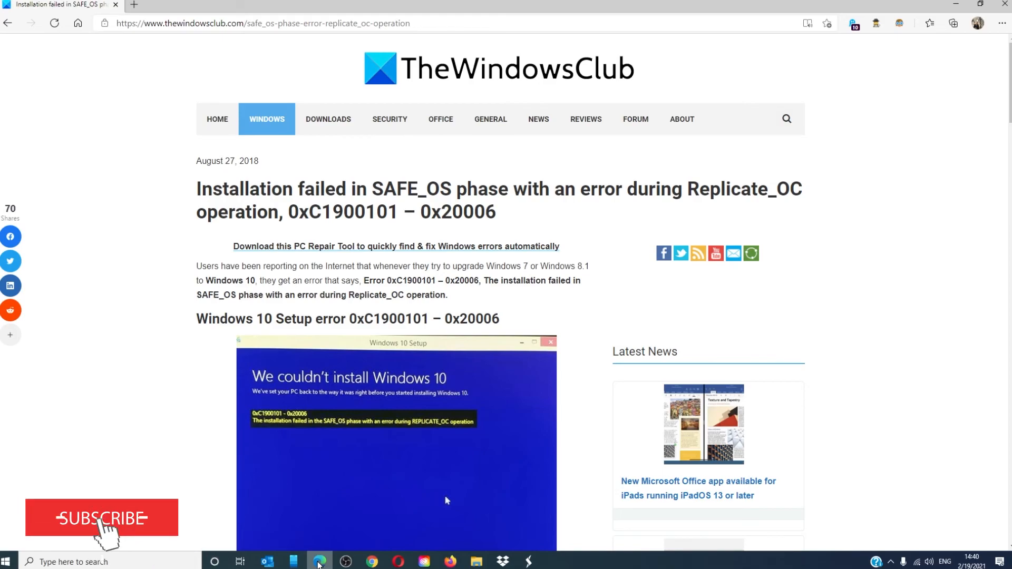